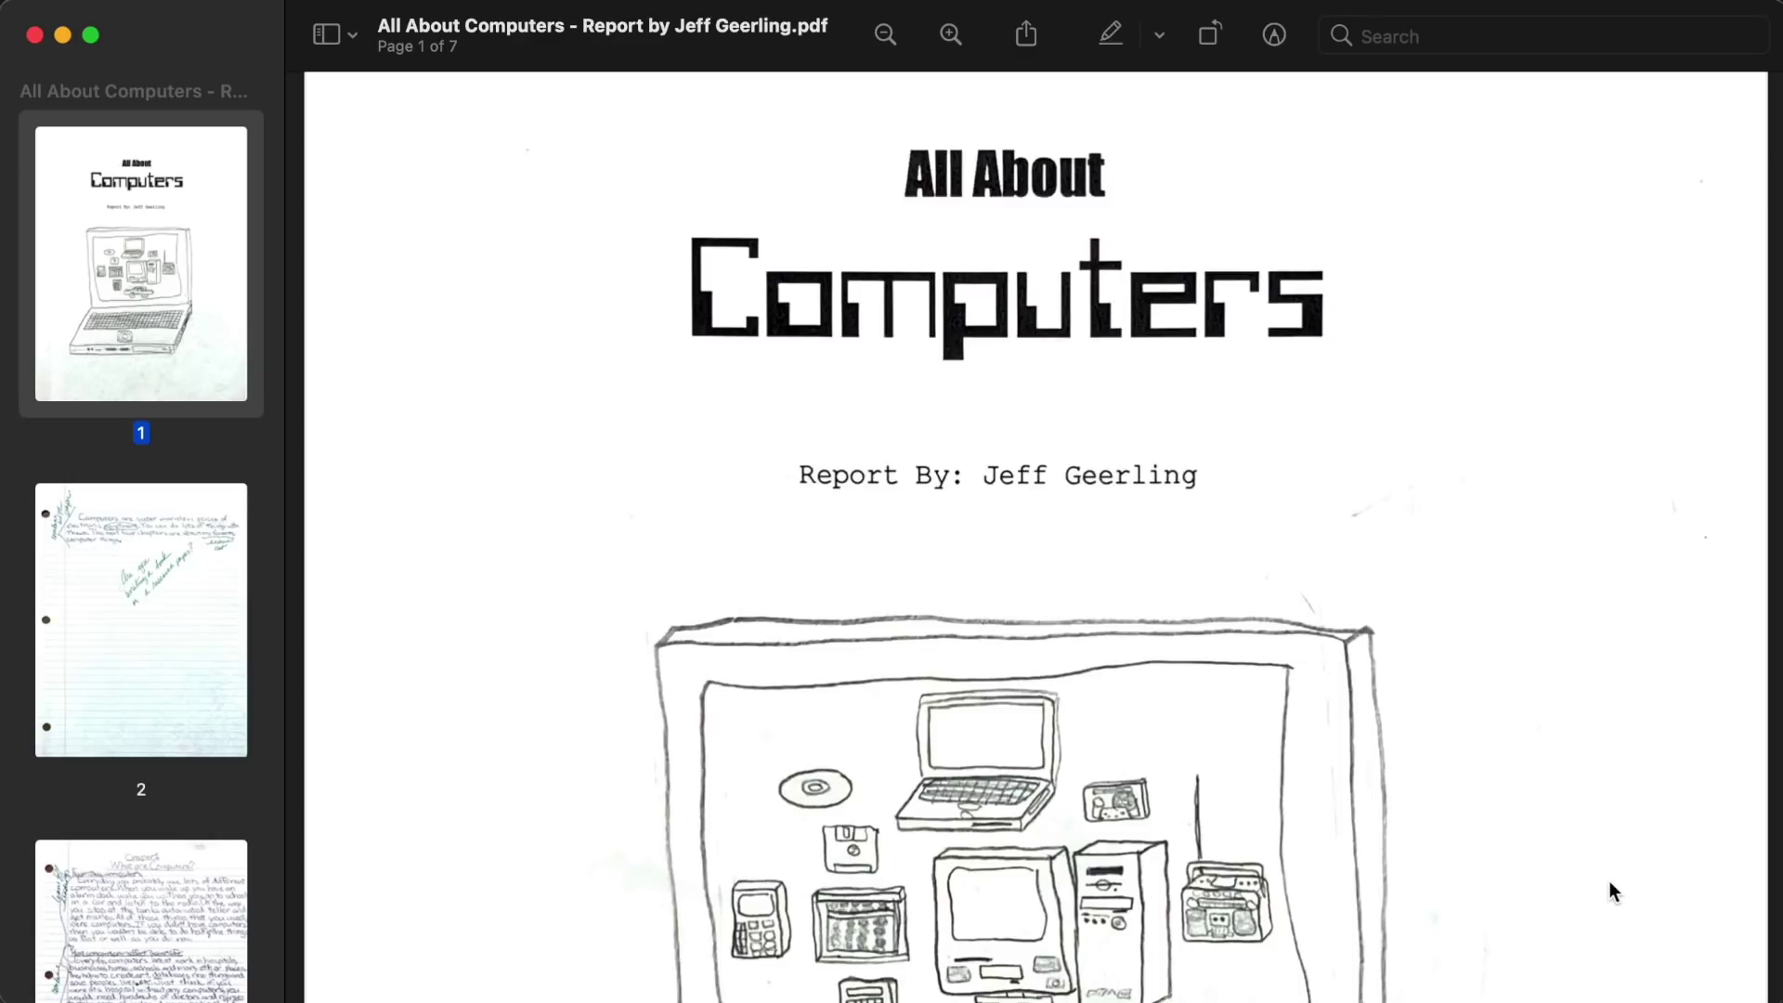
scroll("down", 3)
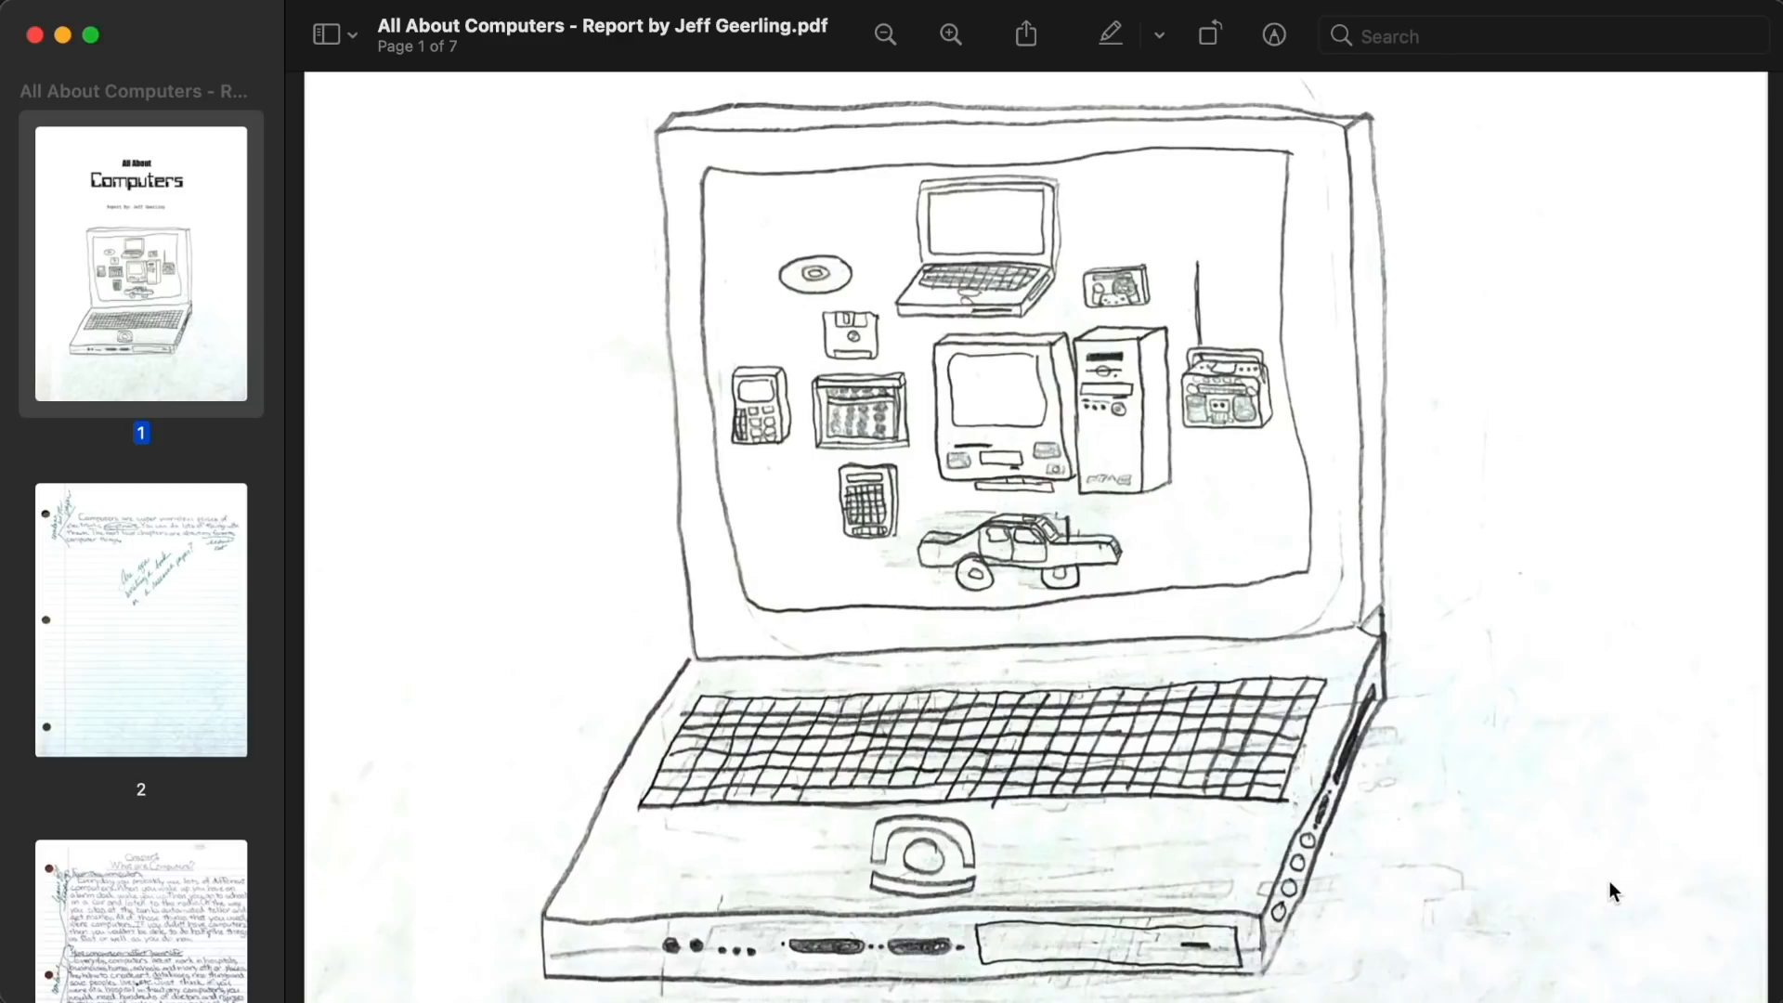